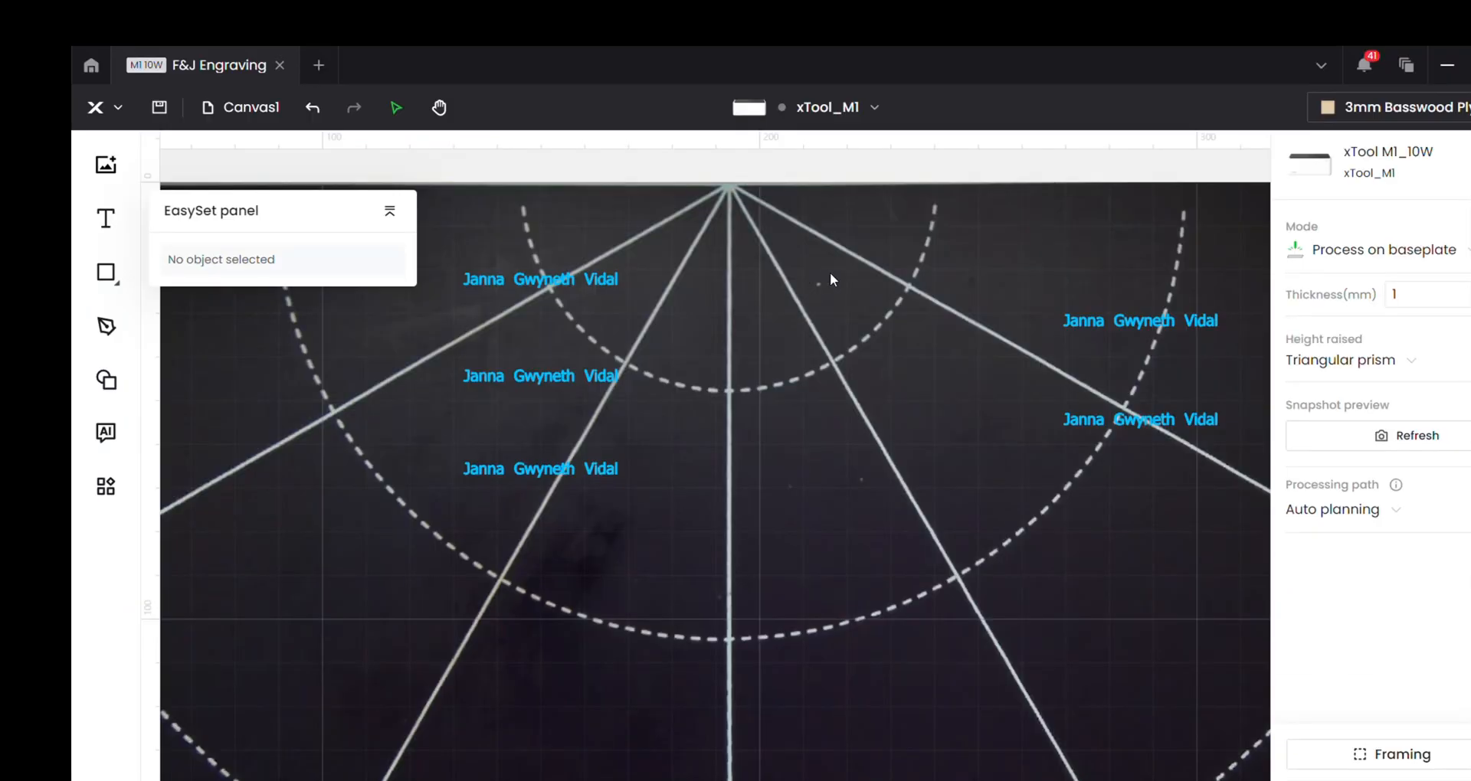
mouse_move(1069, 267)
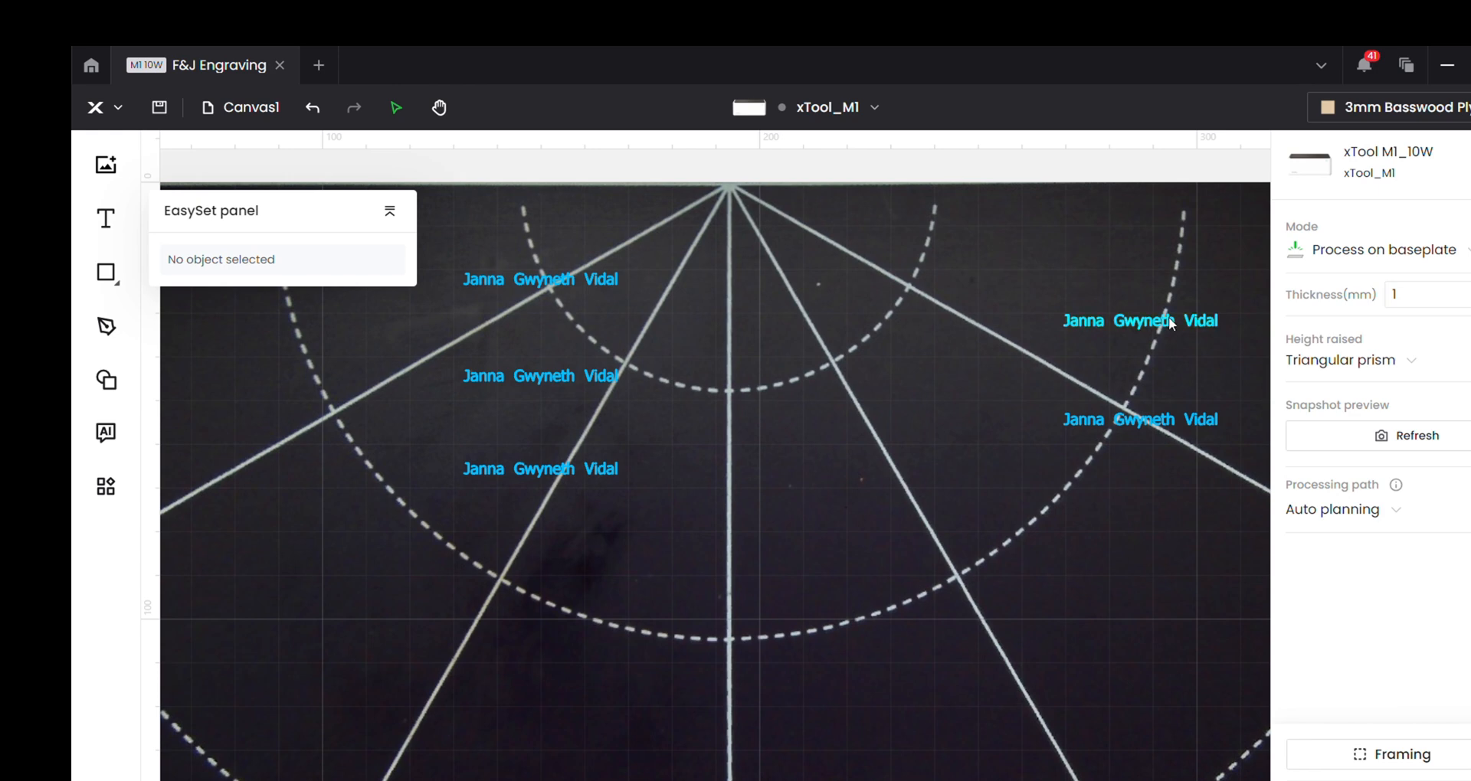
mouse_move(1370, 171)
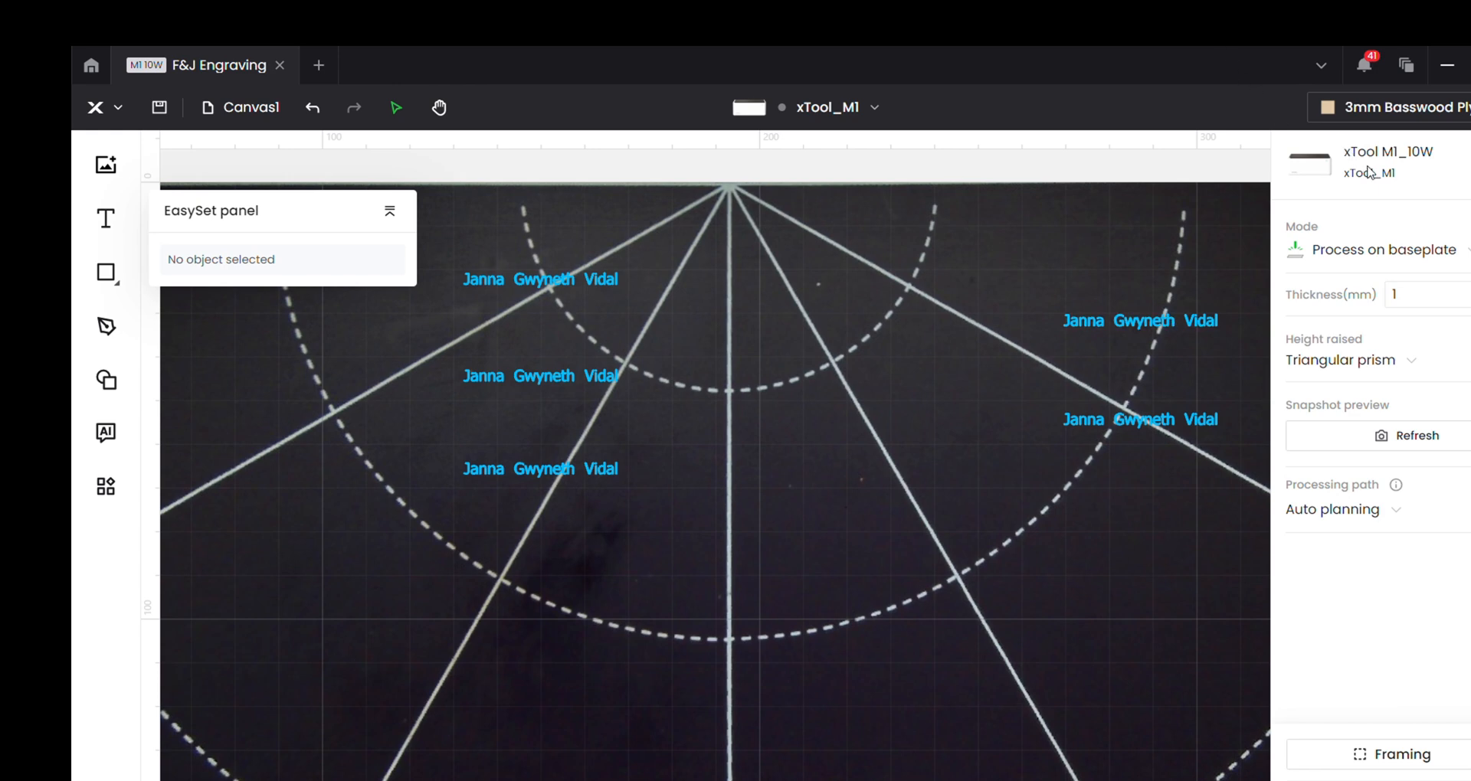
mouse_move(1332, 288)
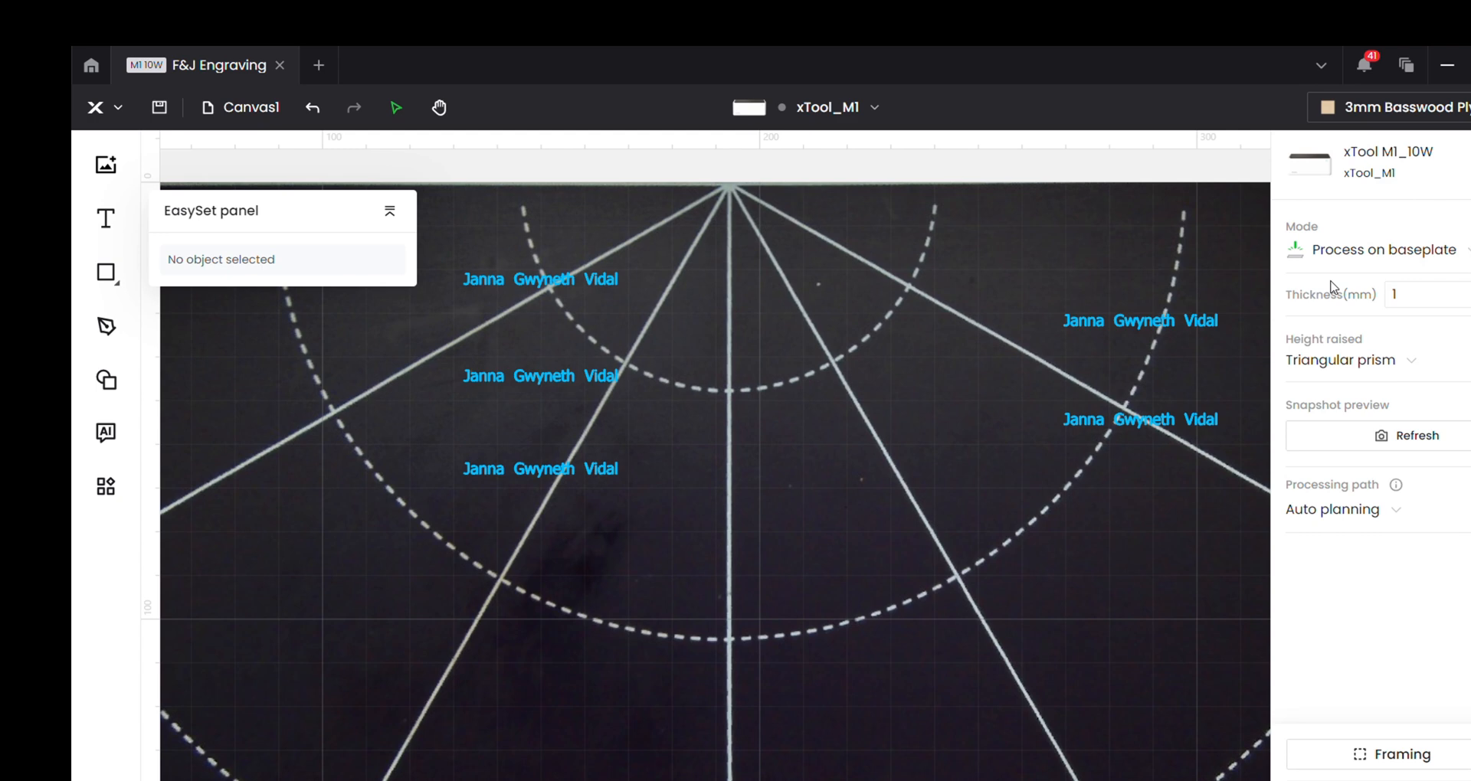
mouse_move(1261, 248)
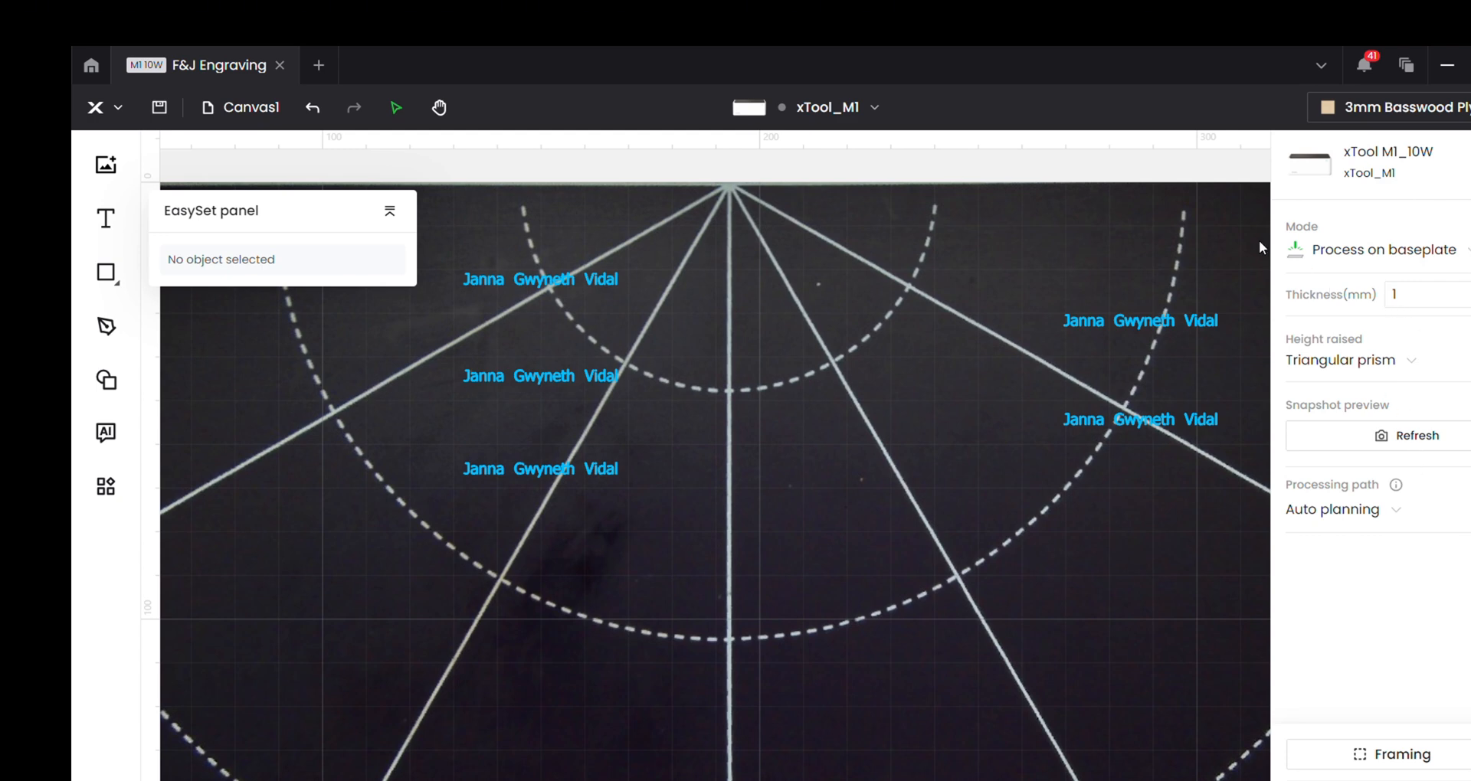
mouse_move(1441, 150)
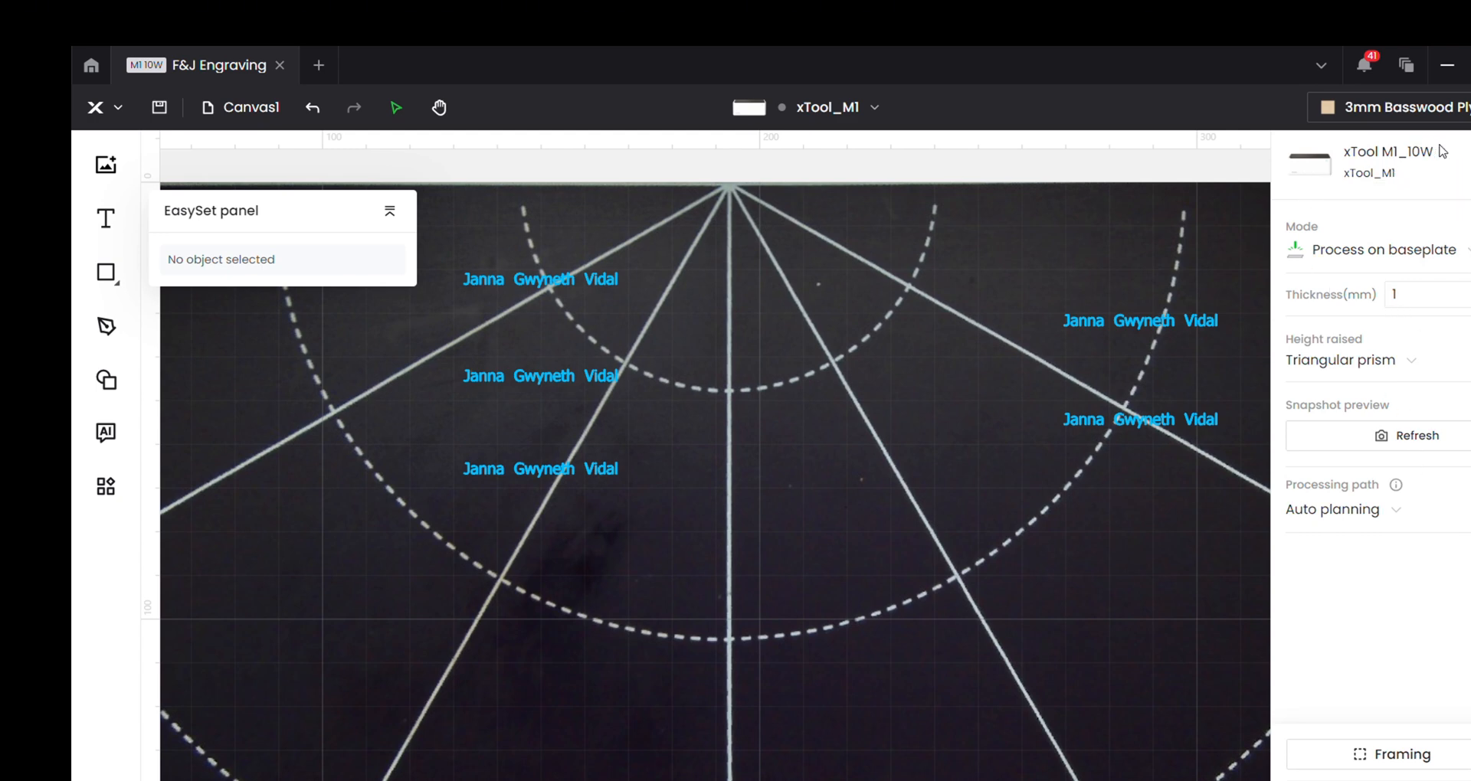
- Open the device dropdown to see the xTool_M1 listed as not connected
click(873, 107)
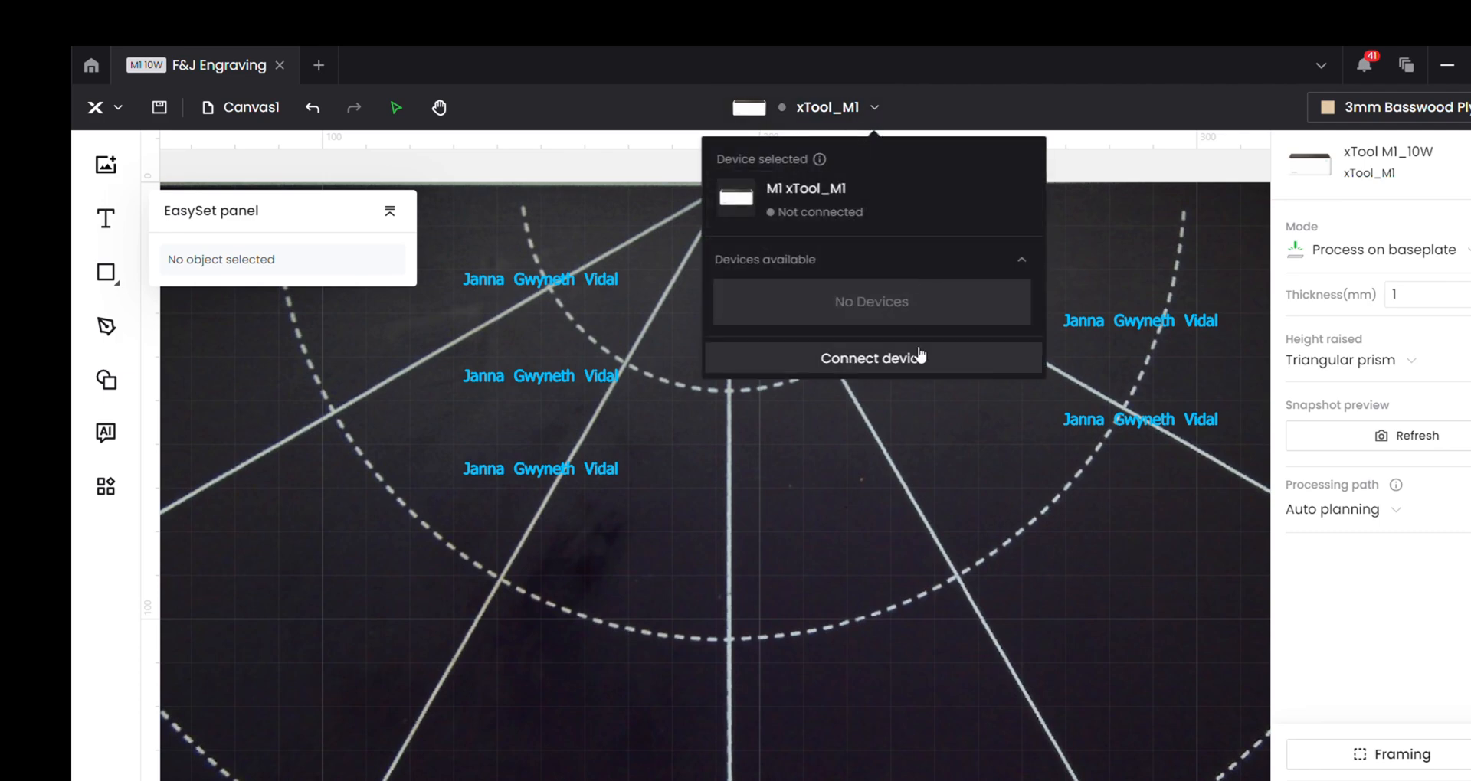
- Connect the xTool_M1 over USB from the Devices list
click(870, 358)
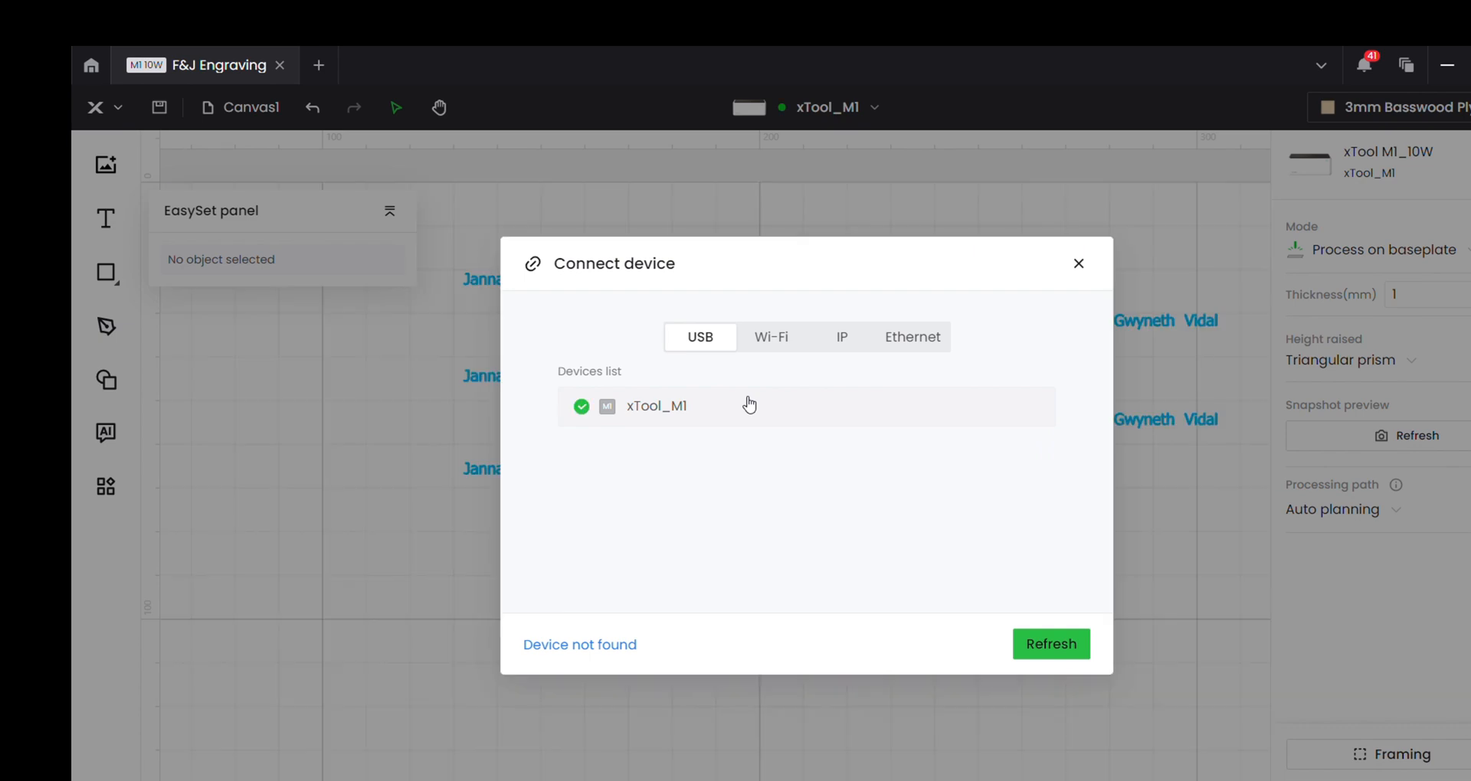
click(1049, 644)
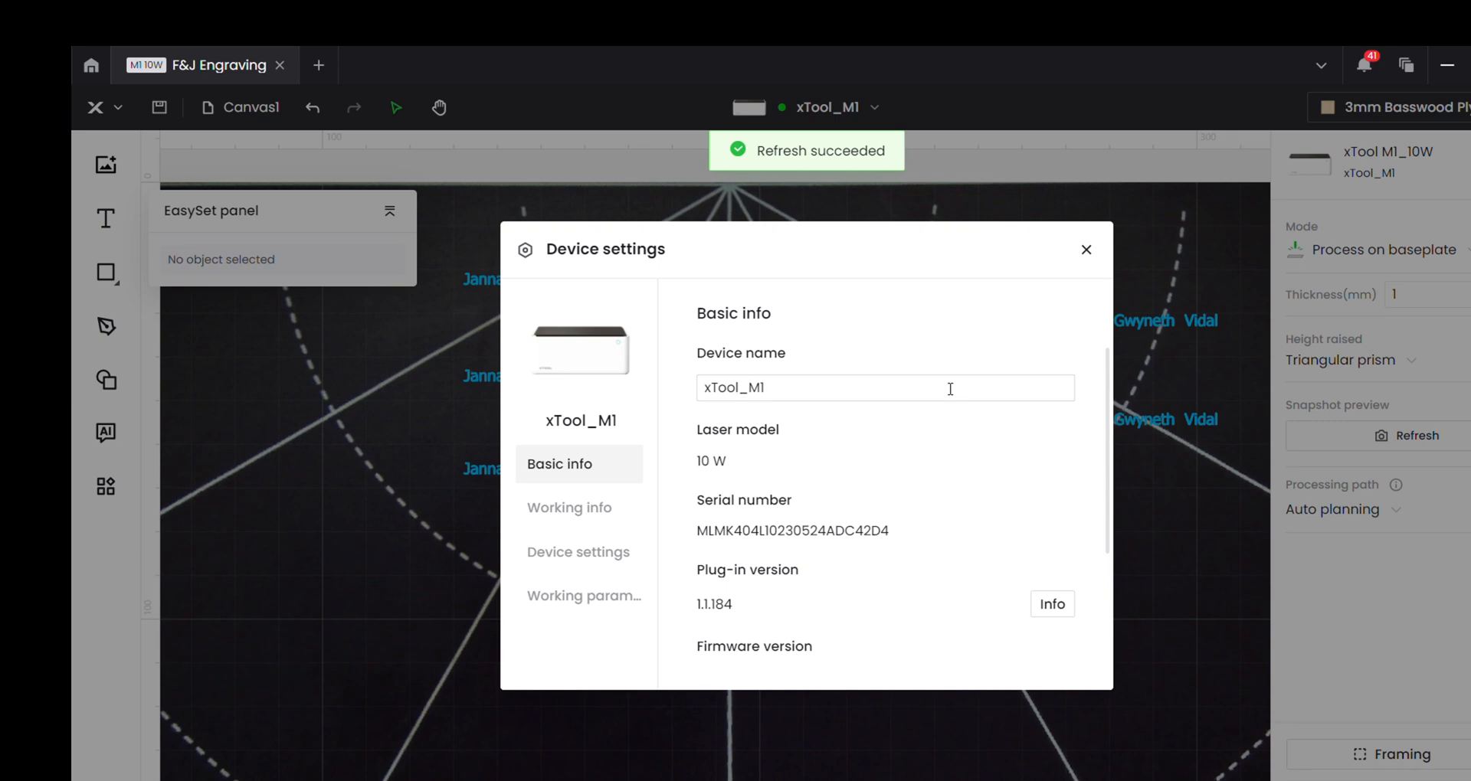
- Review the M1's device settings and basic info, then start its Wi-Fi setting
click(578, 552)
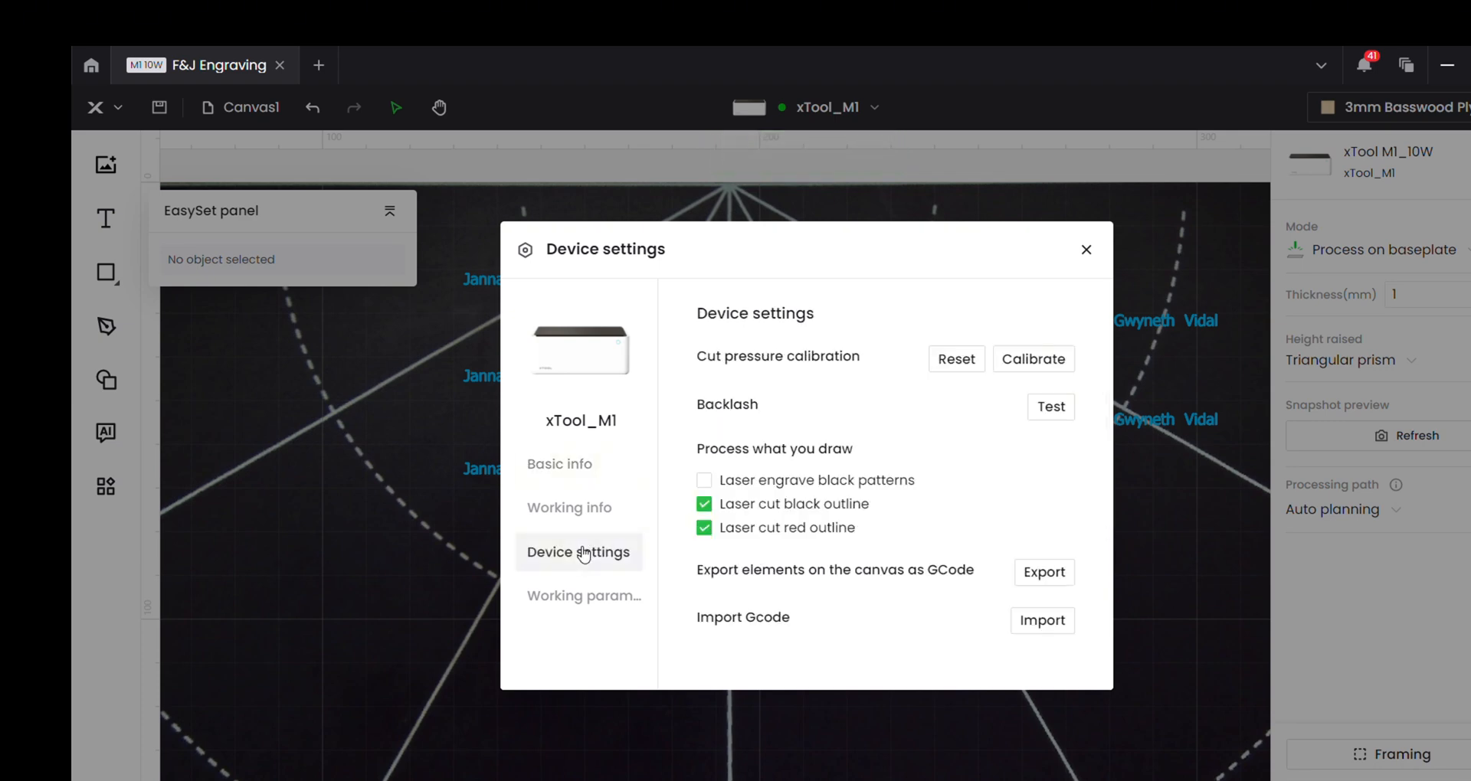
click(559, 463)
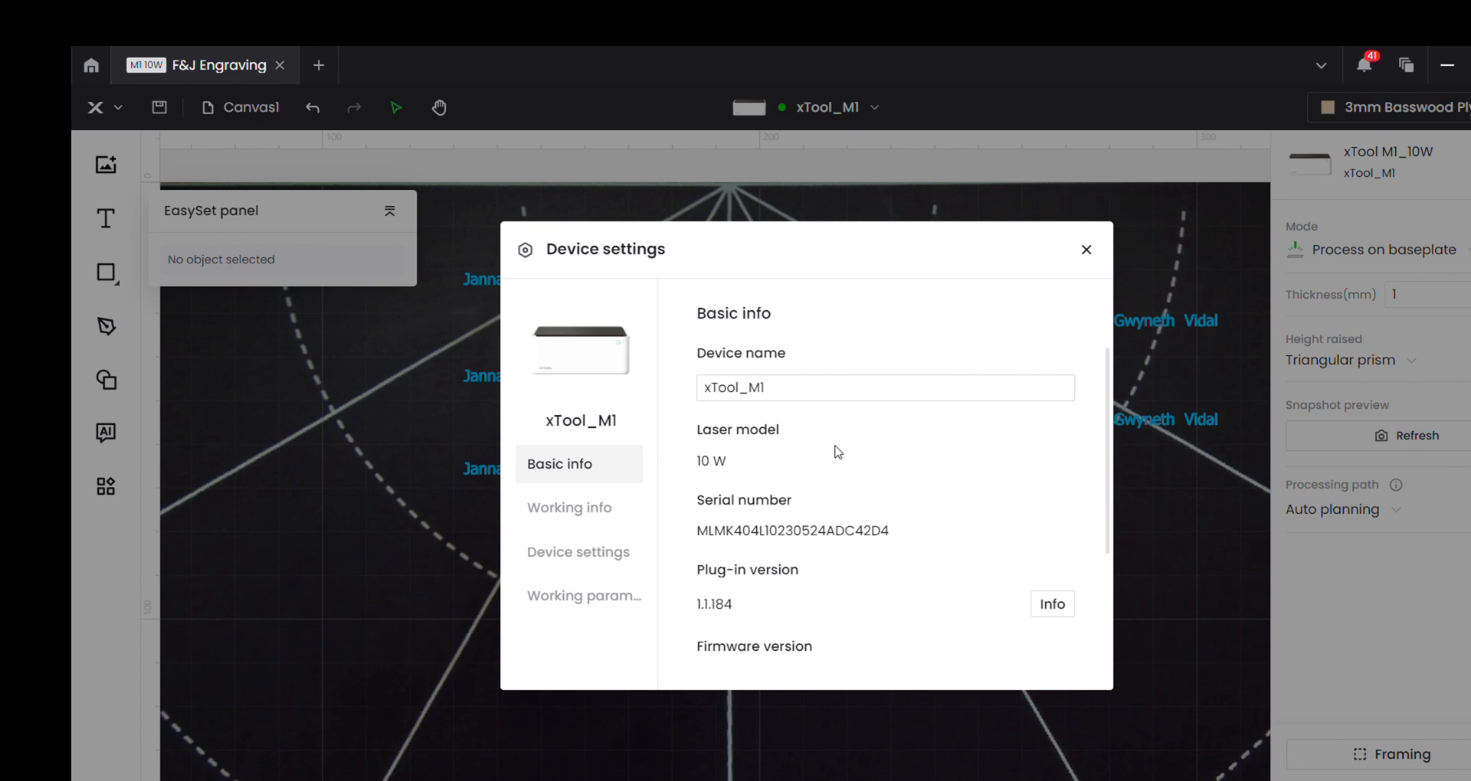
scroll(down, 3)
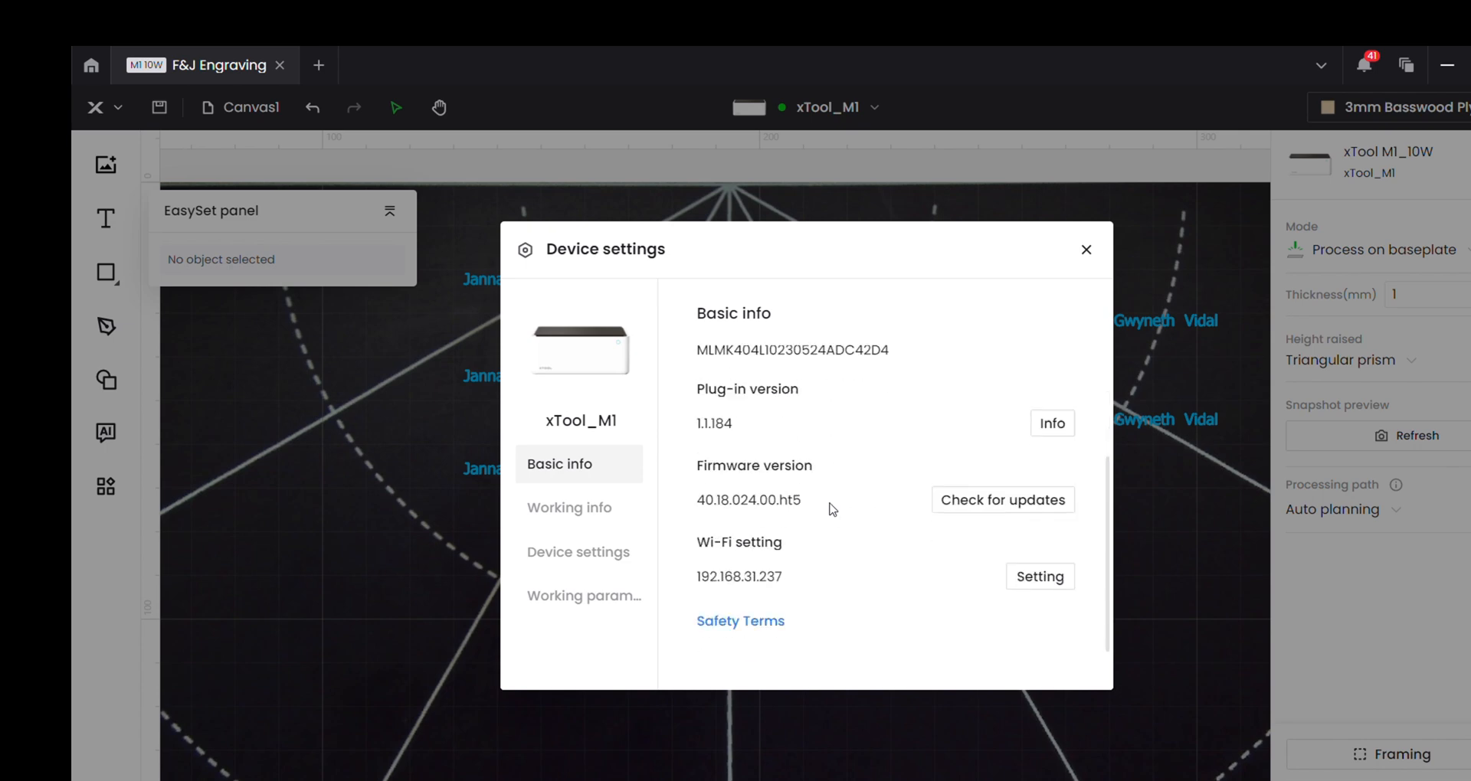
click(1039, 576)
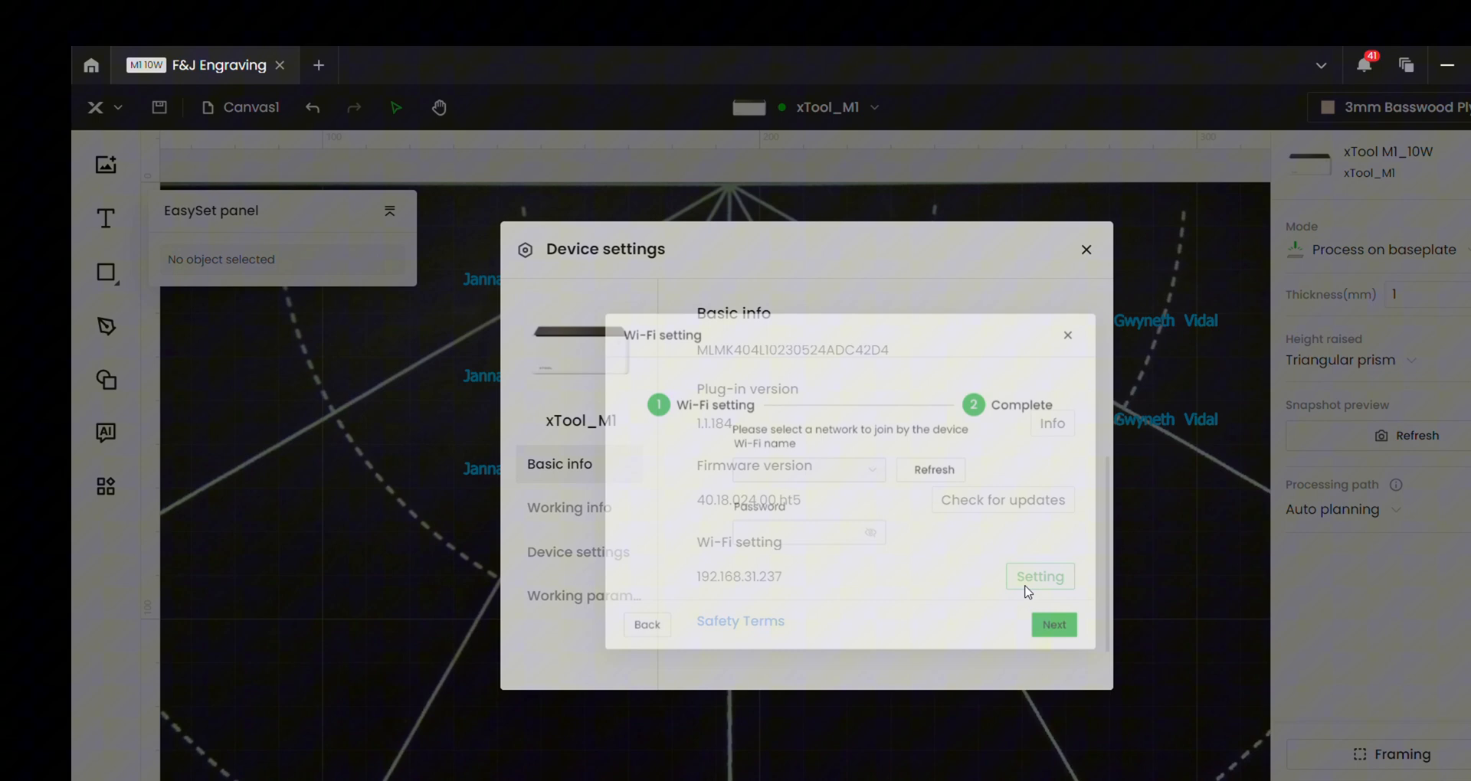
- Choose the B6L12.4Ghz network in the Wi-Fi name dropdown
click(1039, 576)
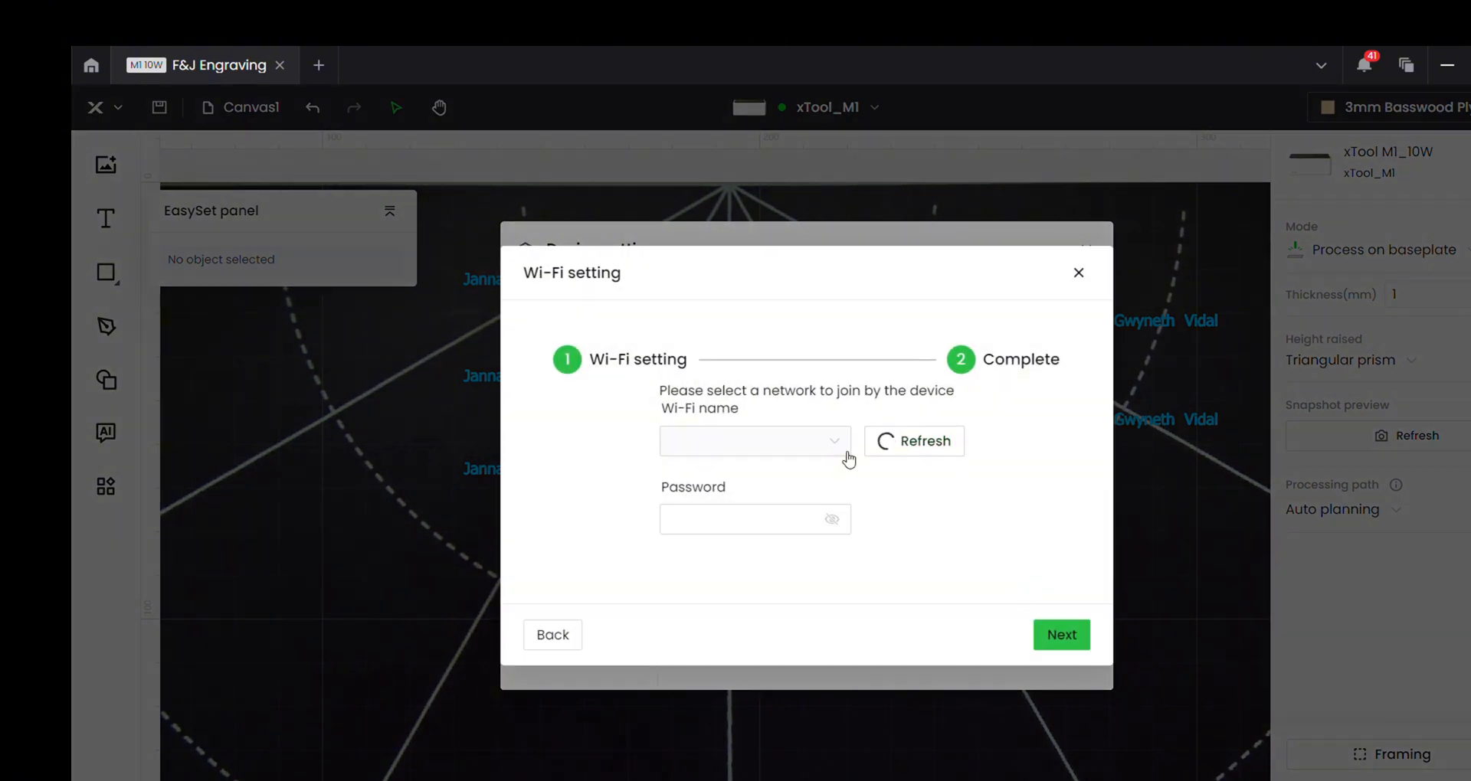
click(755, 441)
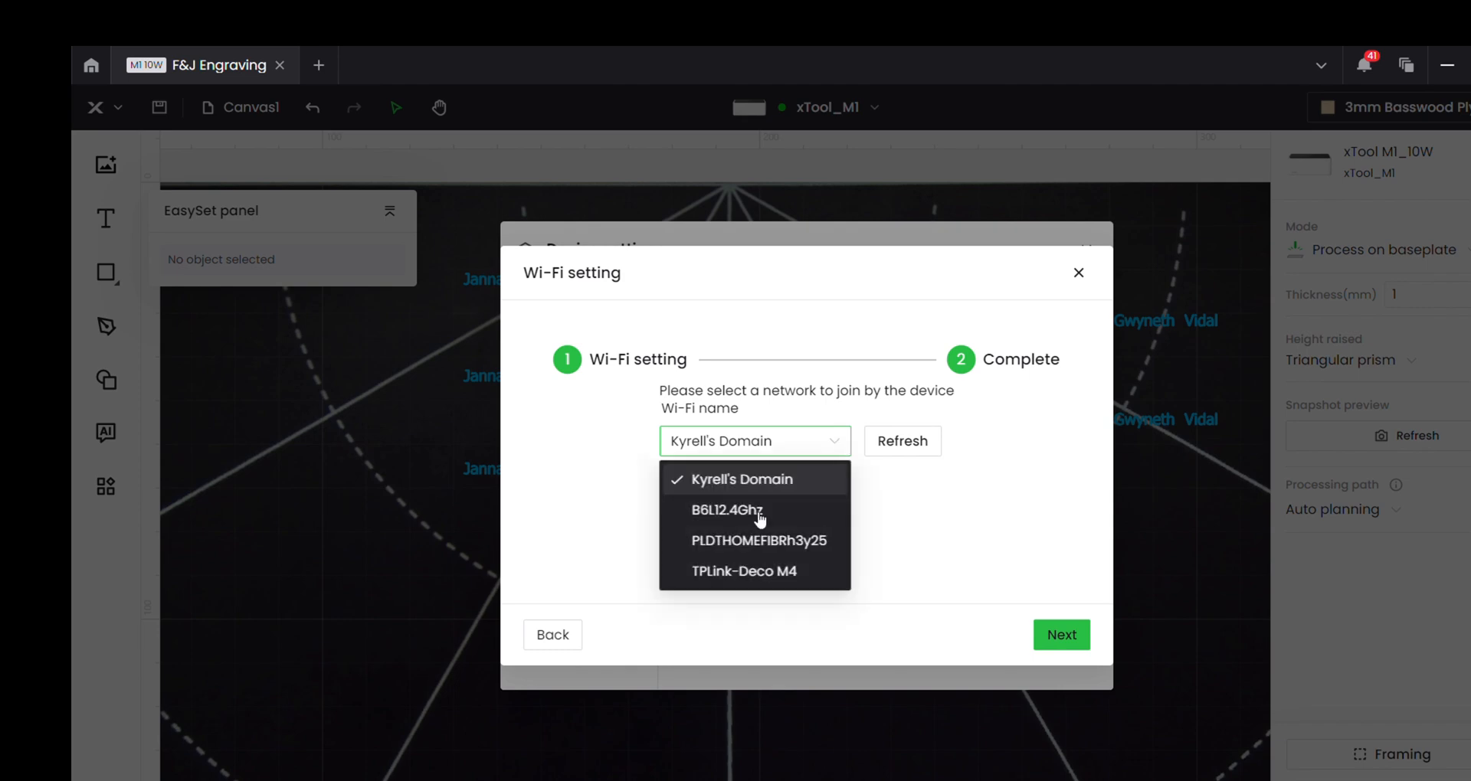
click(719, 511)
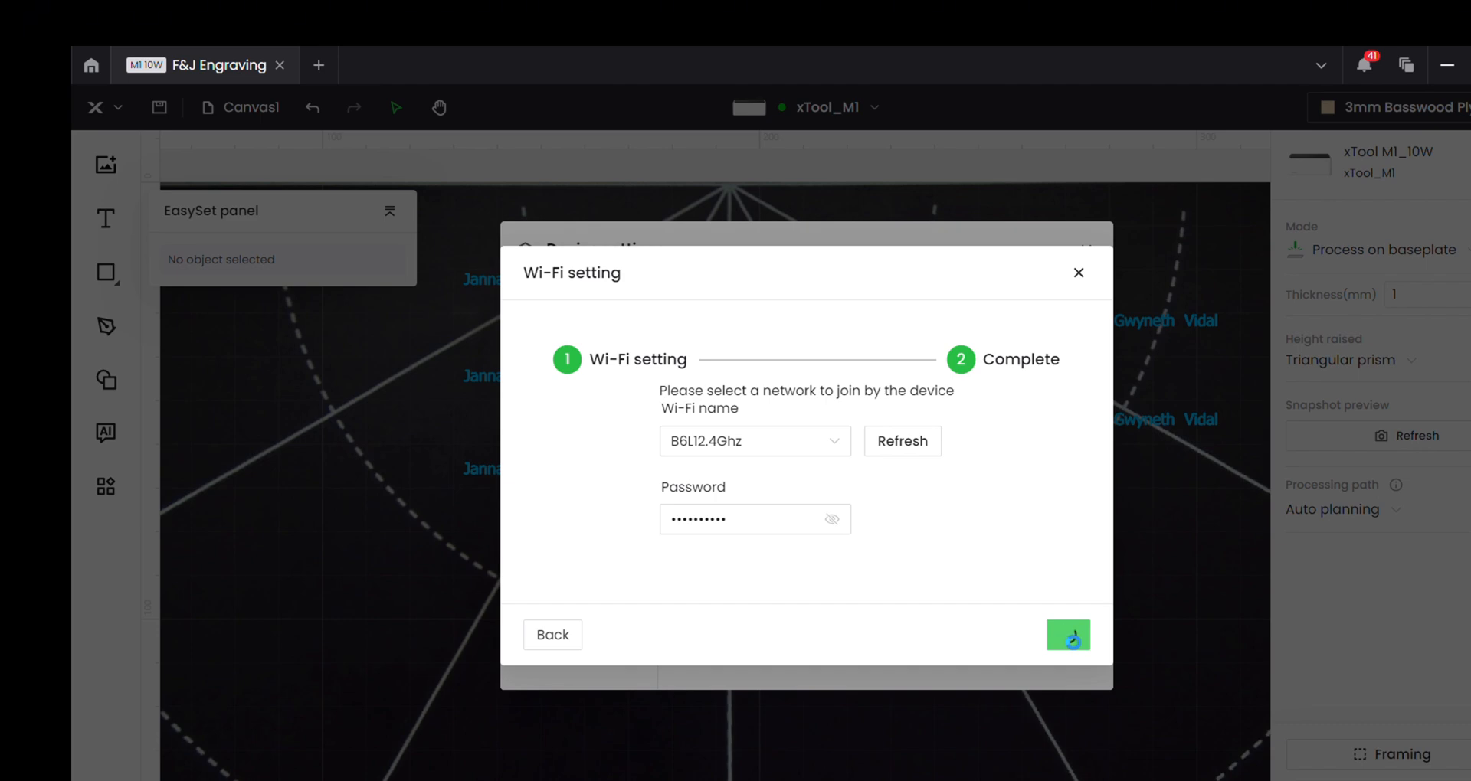
- Submit the network password and complete the Wi-Fi configuration
click(1067, 635)
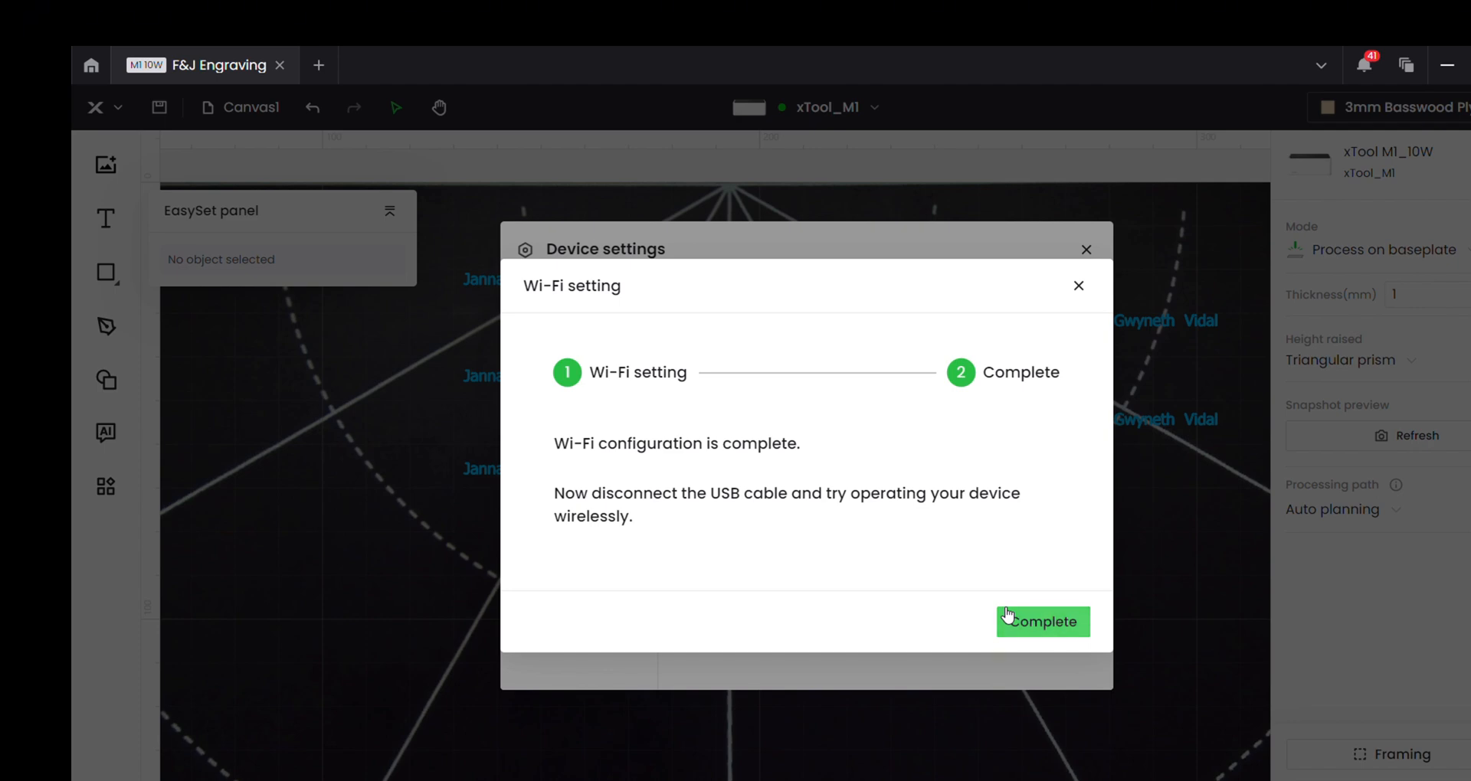
click(1042, 622)
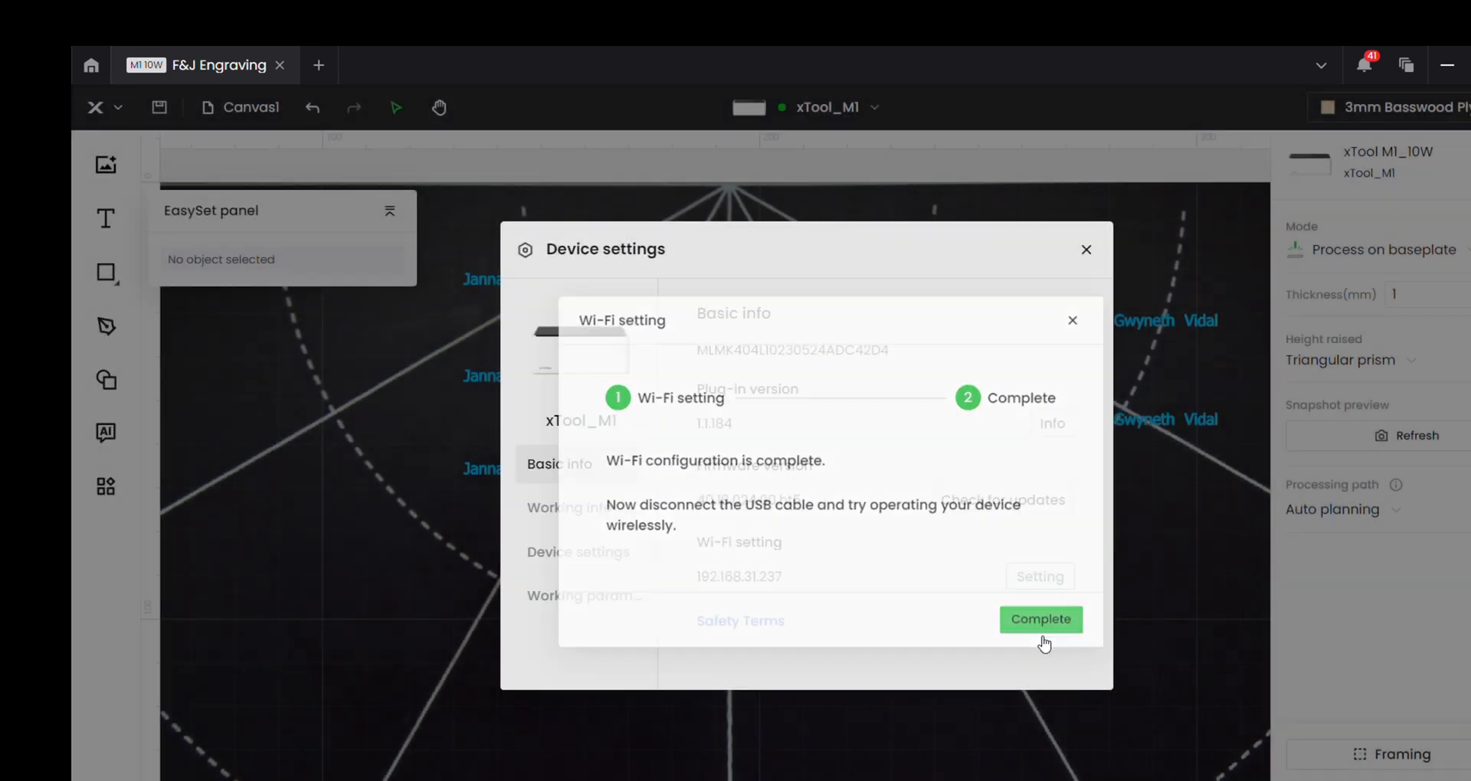
click(1040, 619)
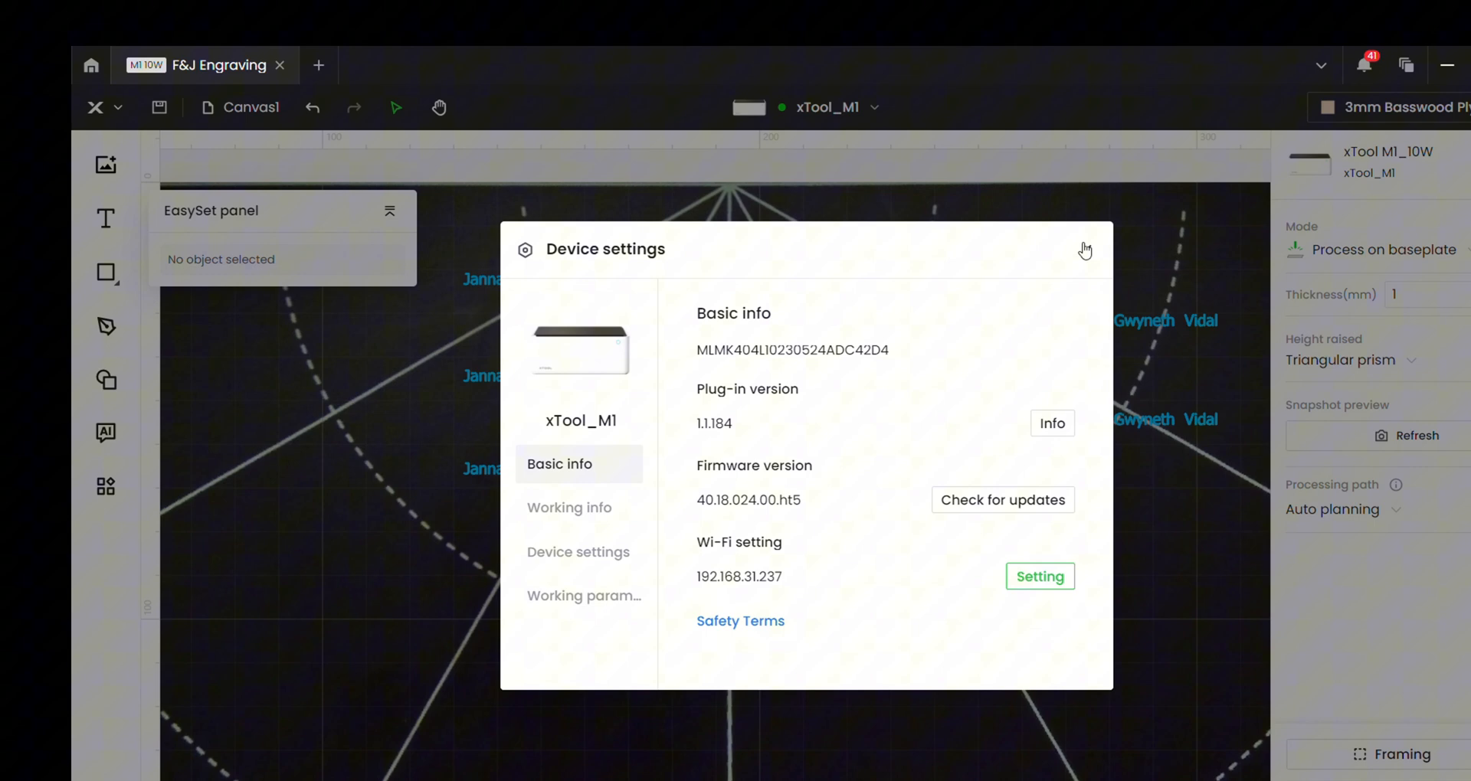
- Close Device settings and reconnect the xTool_M1 through the Wi-Fi tab
click(1085, 249)
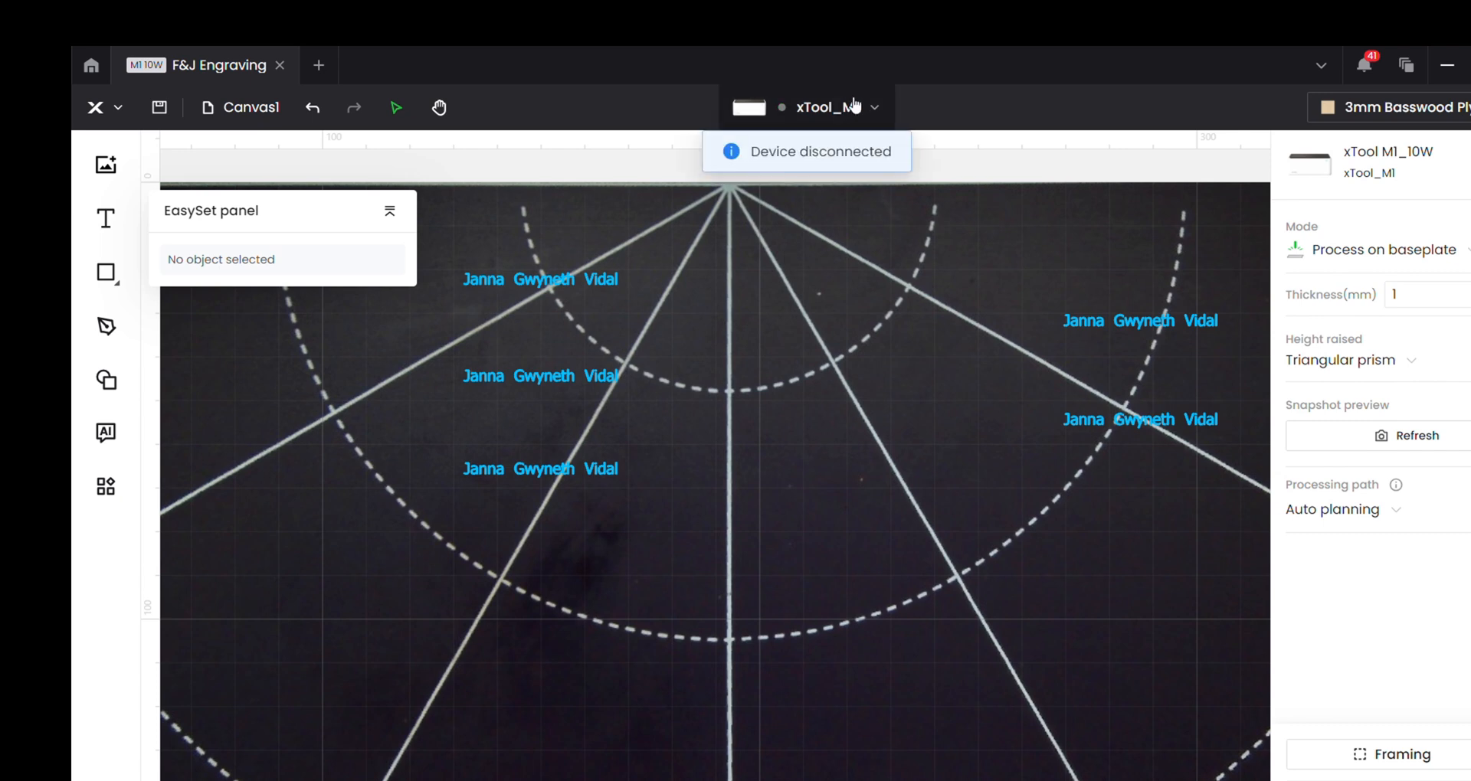
click(873, 108)
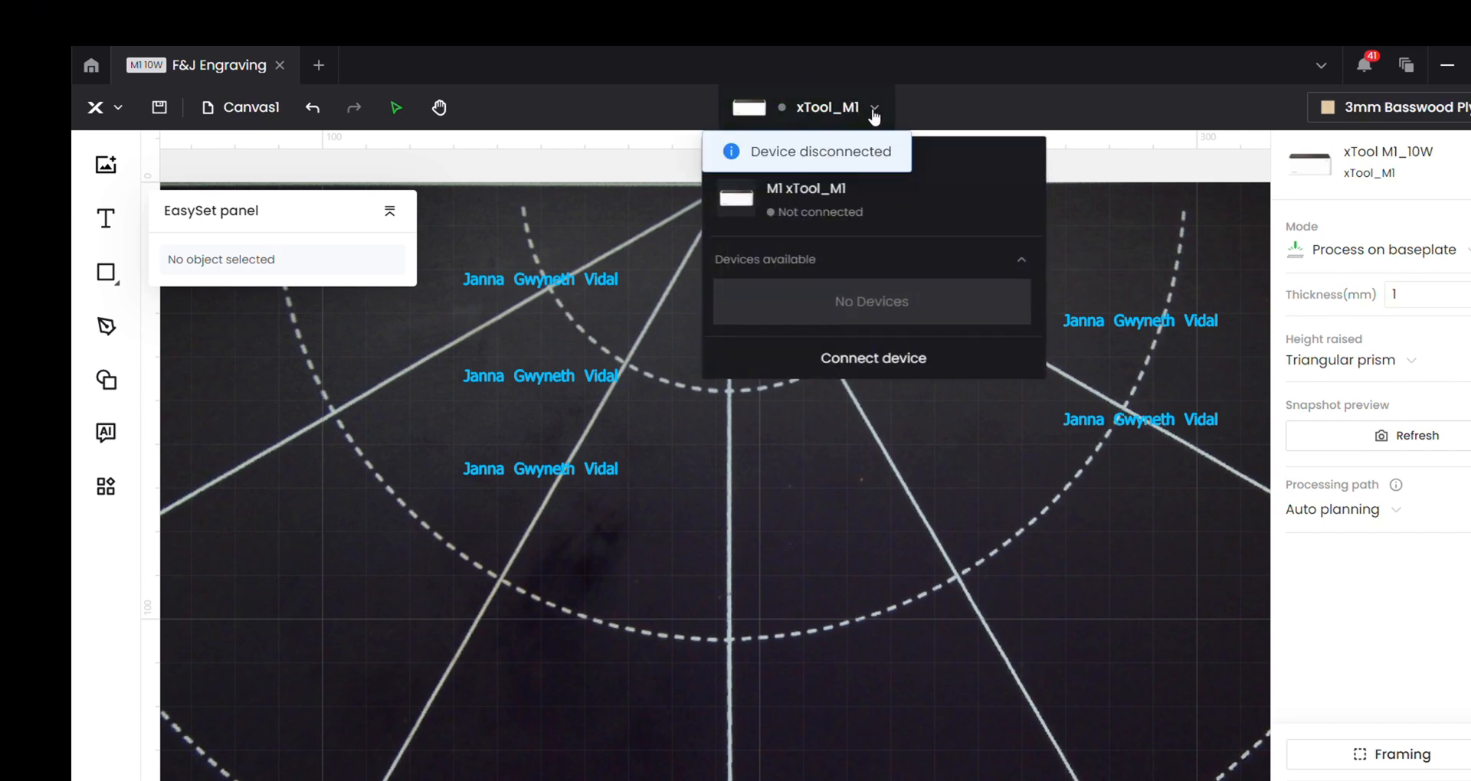
click(807, 197)
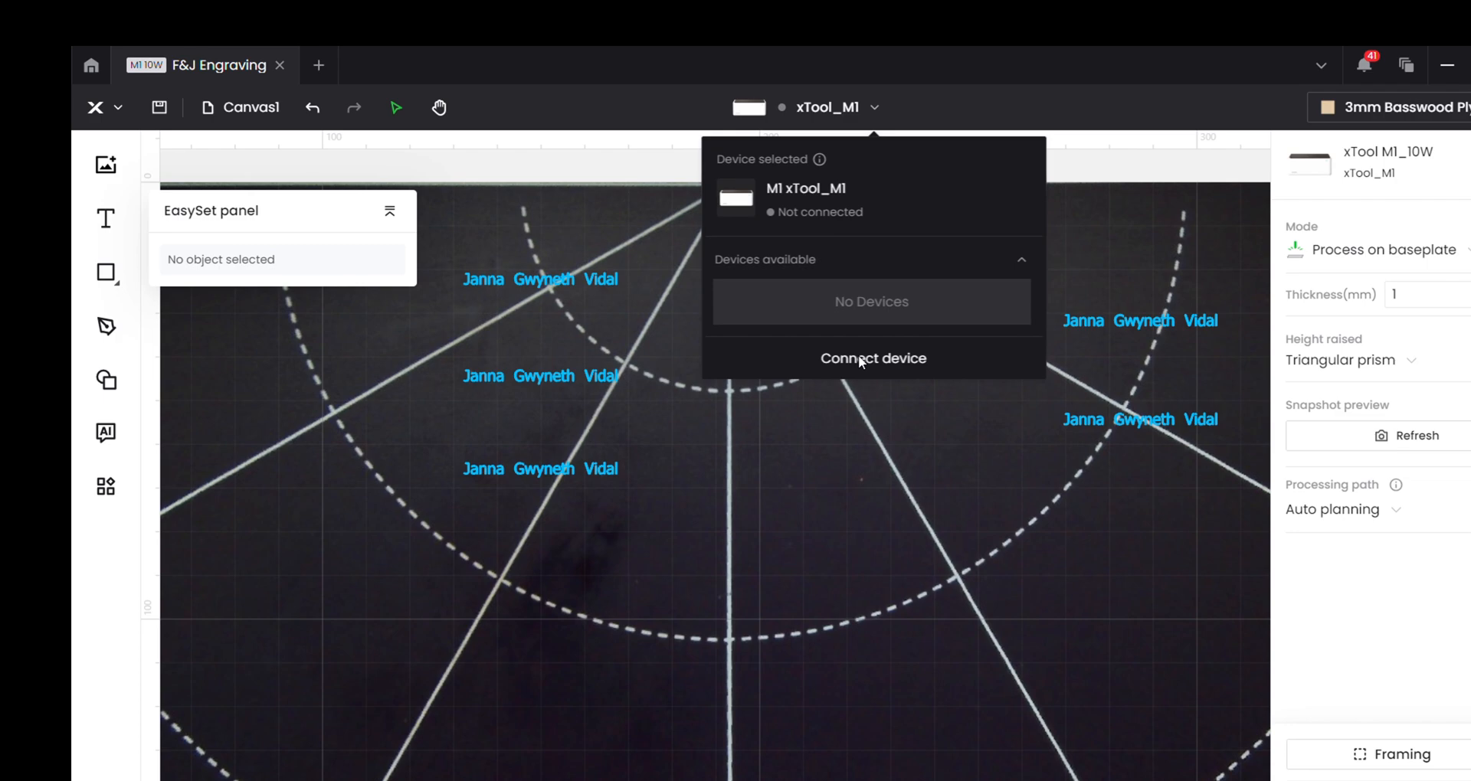
click(871, 359)
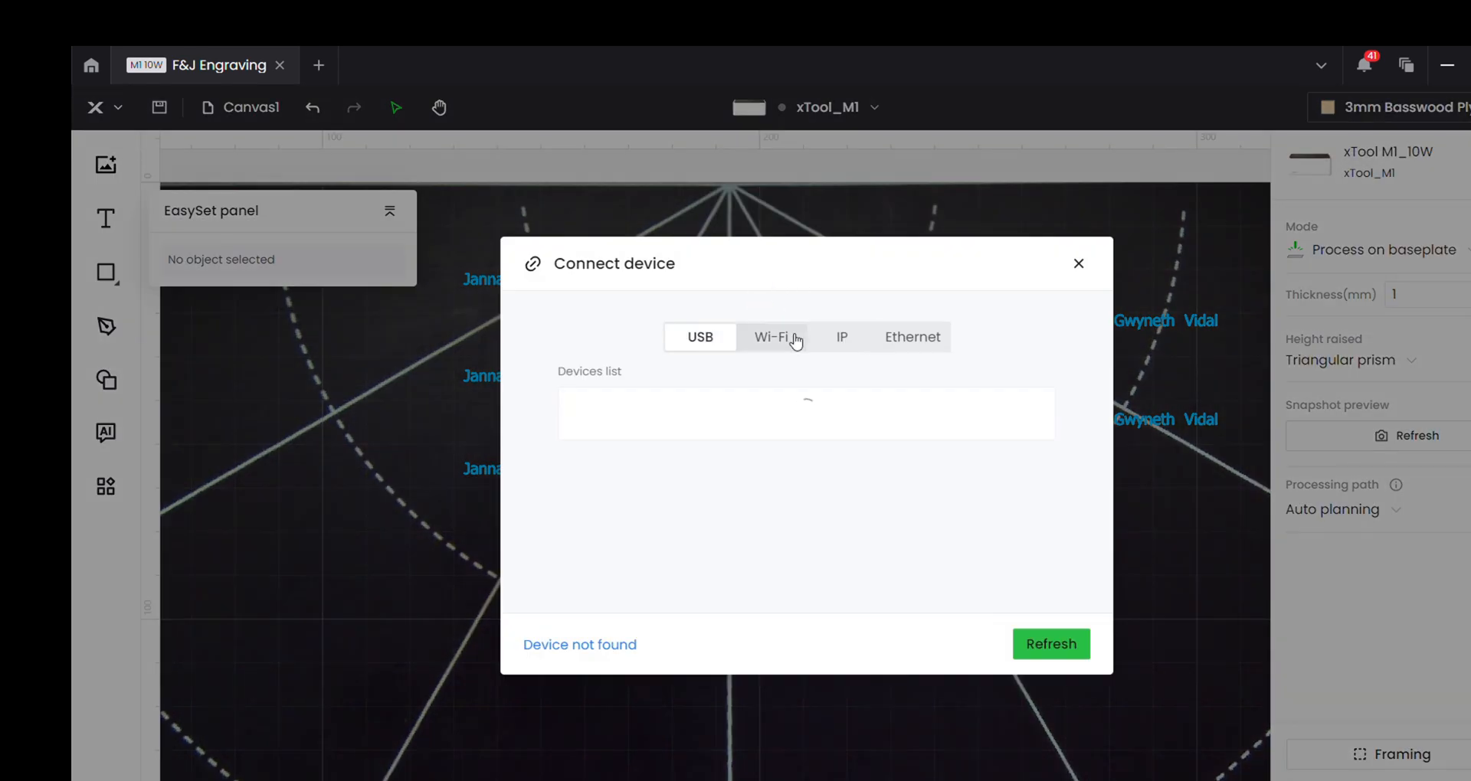
click(774, 337)
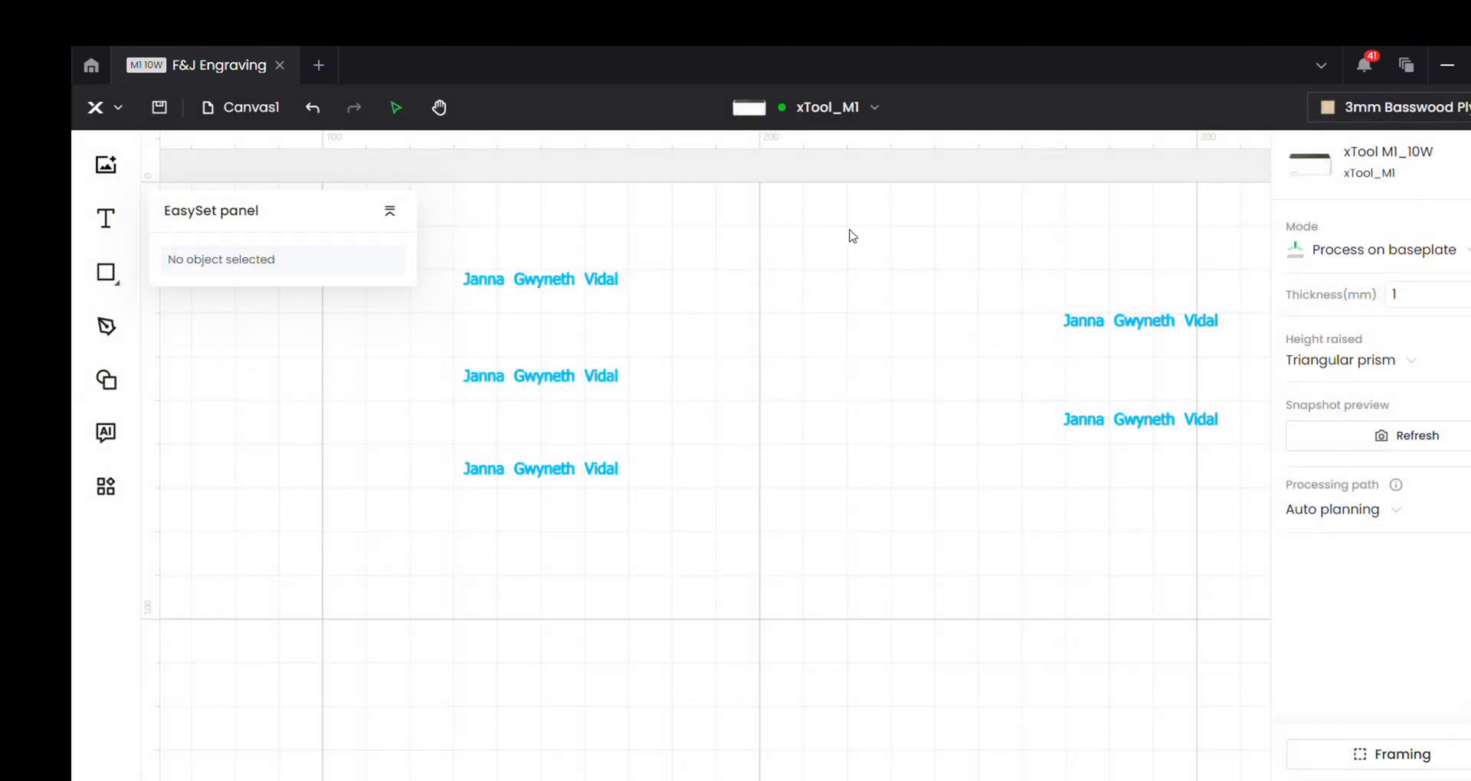
- Refresh the Snapshot preview until the camera work-area image shows behind the name designs
click(825, 107)
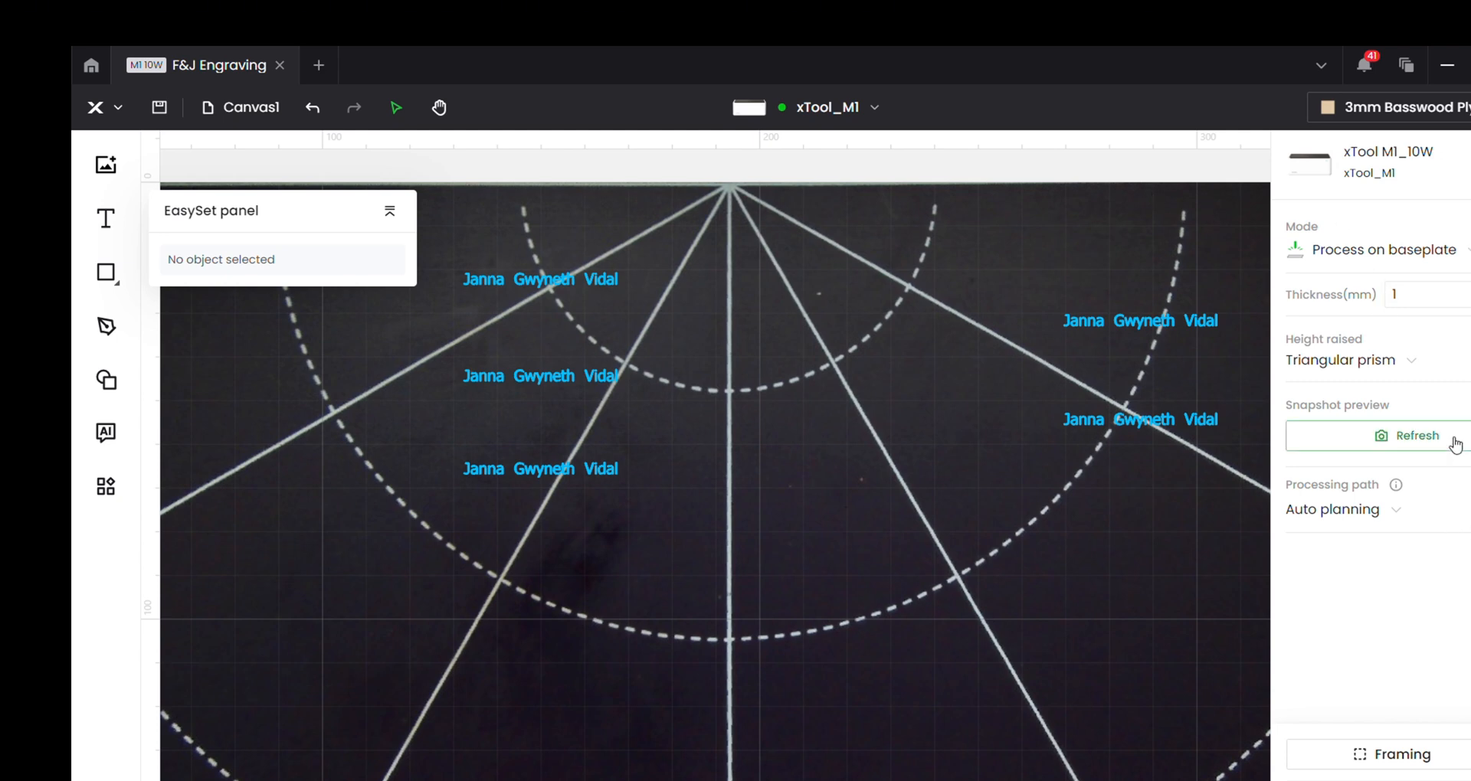
click(1416, 435)
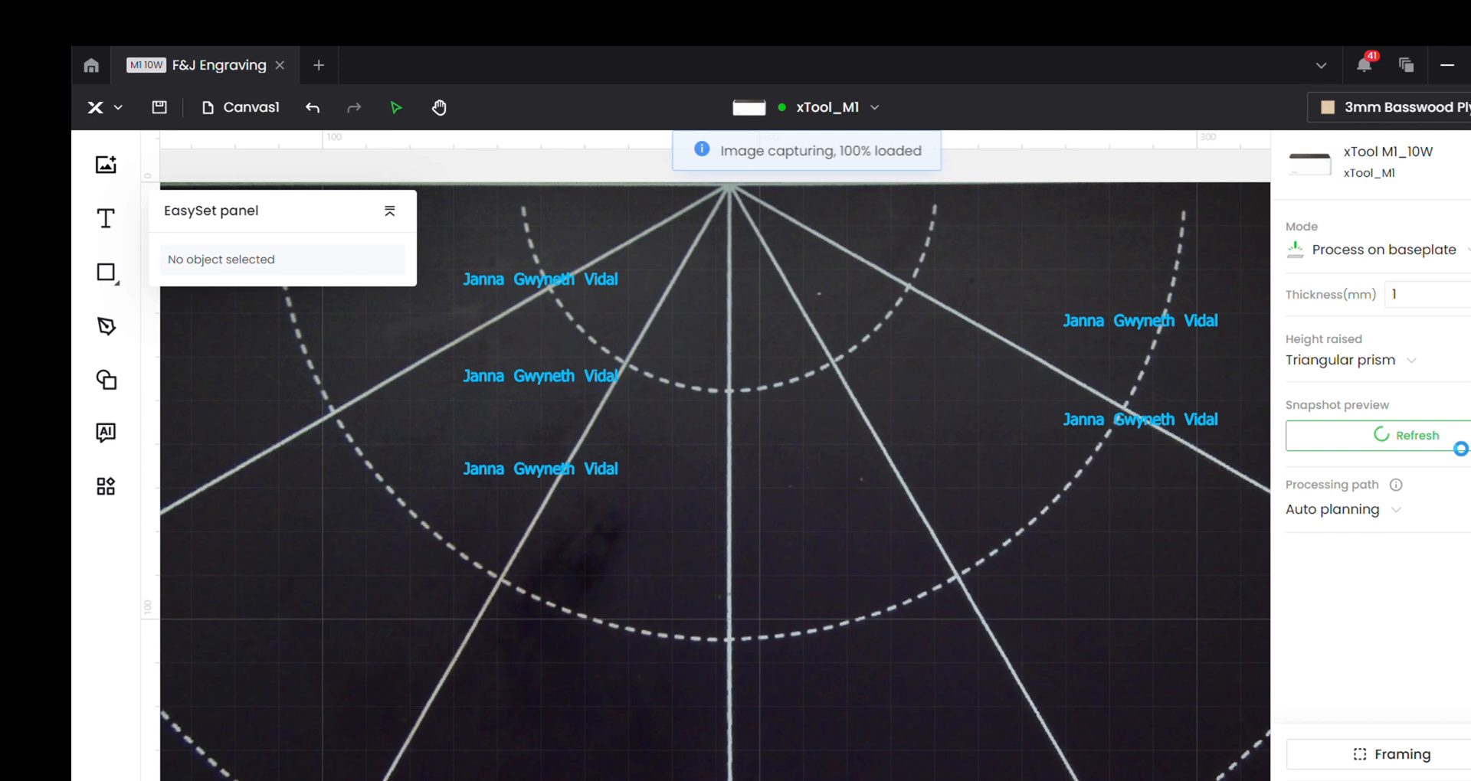
click(1416, 435)
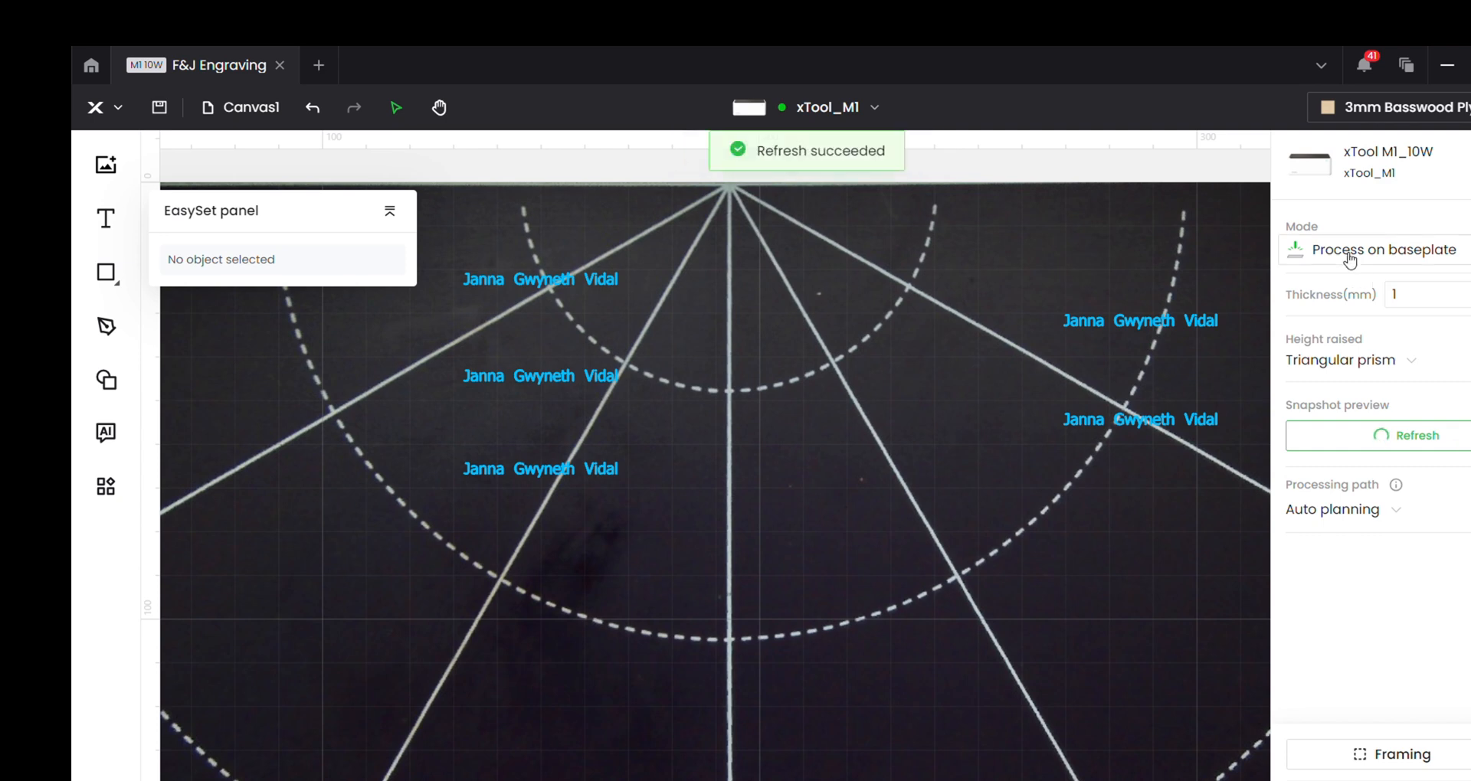